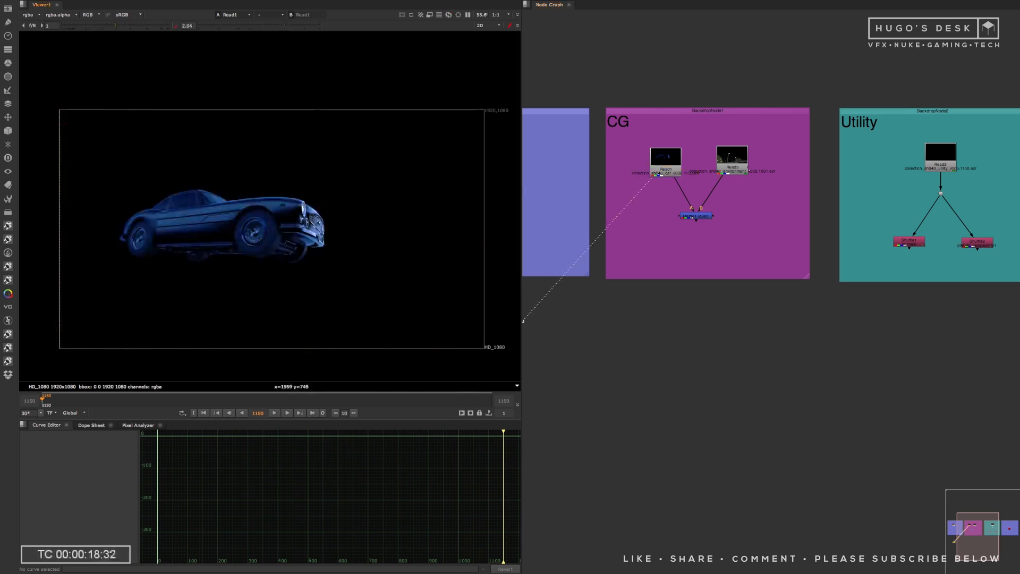
# View the Utility render, then its normals pass through Shuffle1, in Viewer1
pyautogui.click(695, 215)
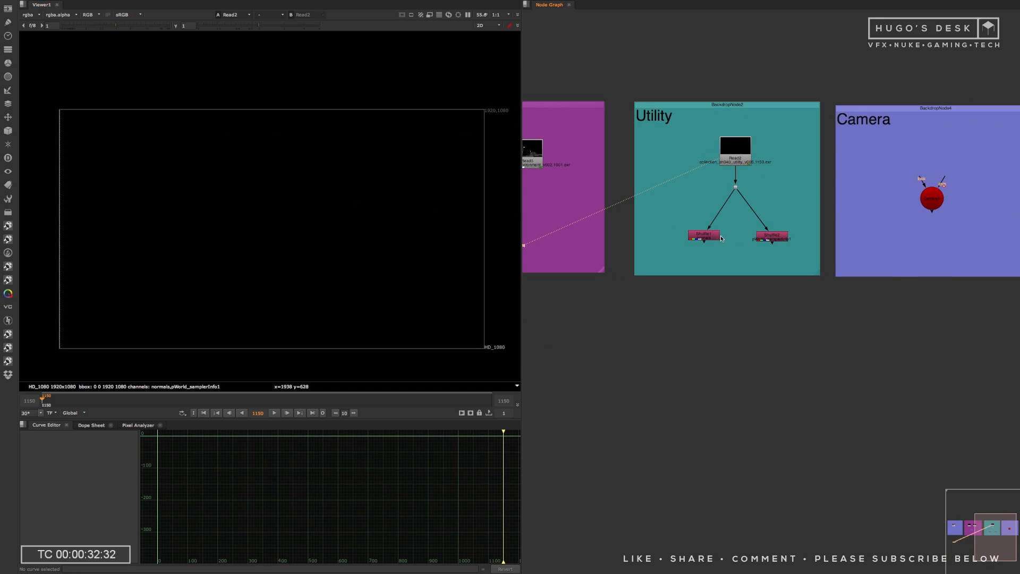
pyautogui.click(704, 235)
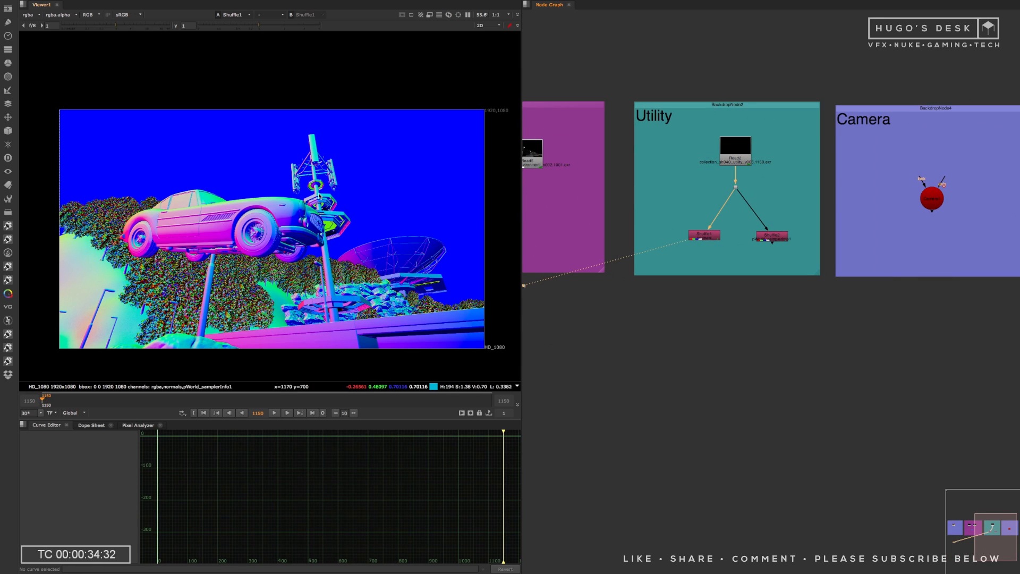
pyautogui.moveTo(489, 147)
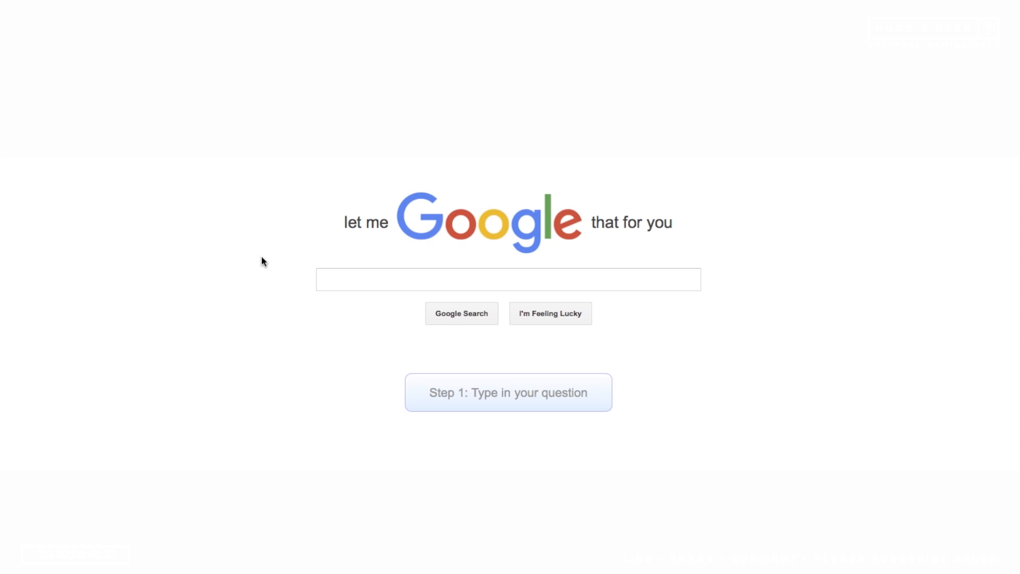
# Run a Google search for 'position pass'
pyautogui.write('position pass')
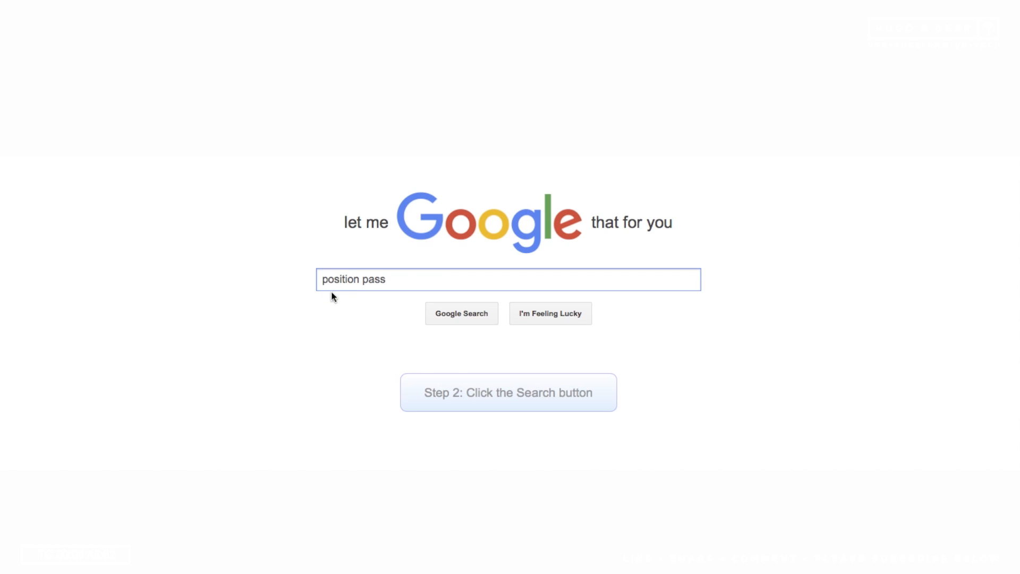
pyautogui.click(462, 312)
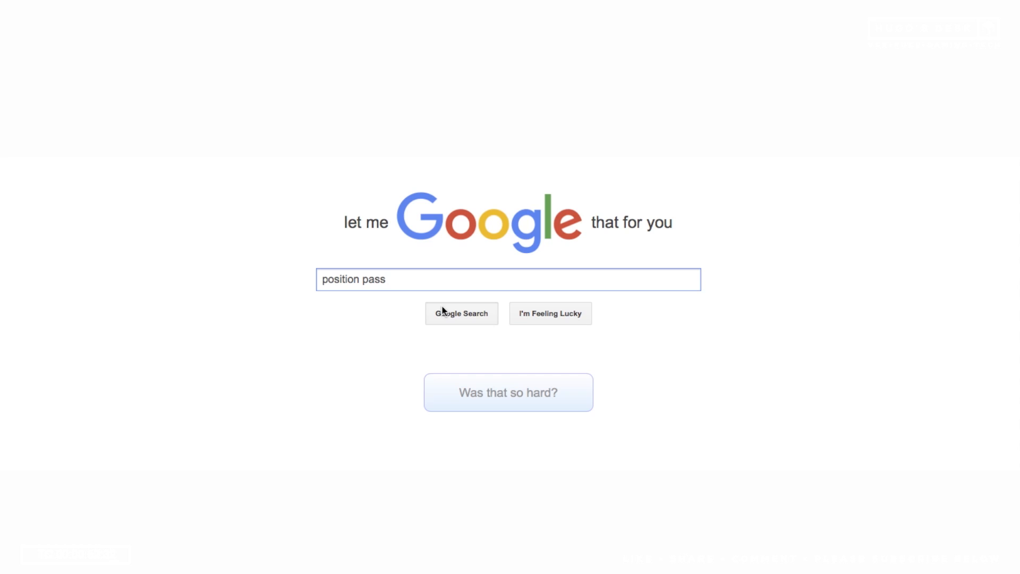
pyautogui.click(460, 312)
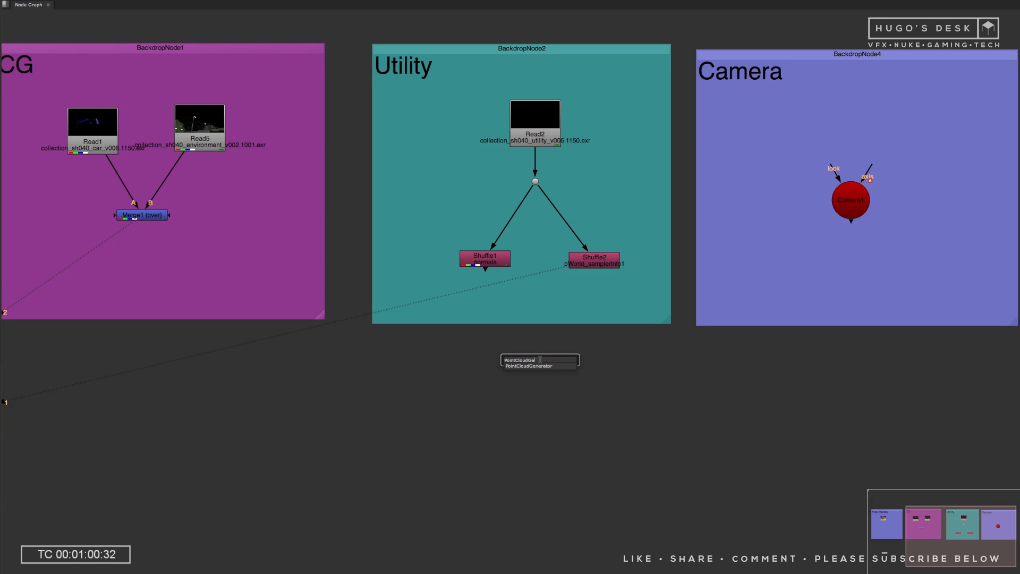
# Add a PositionToPoints node fed by the normals and world-position shuffles
pyautogui.write('Po')
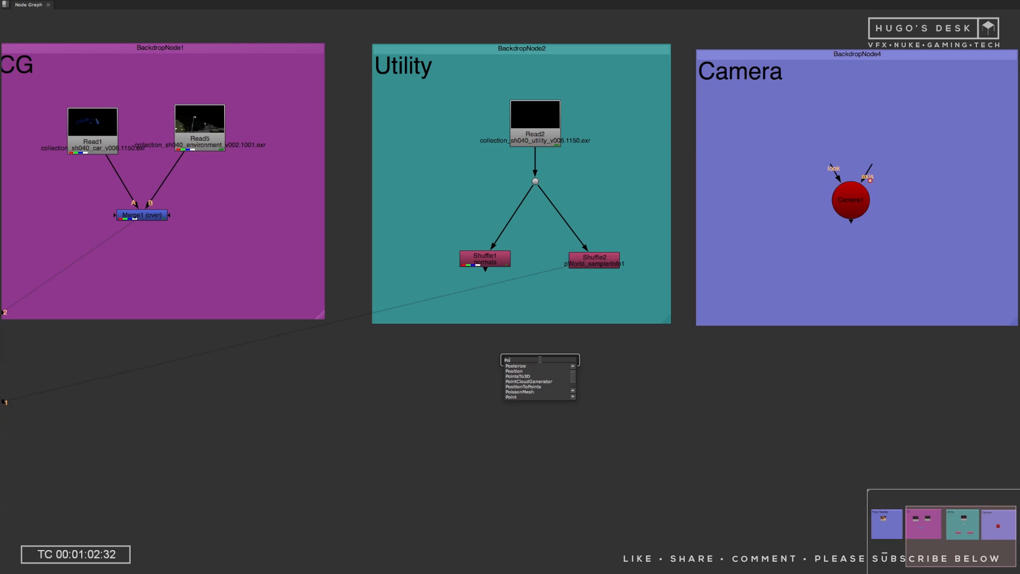
pyautogui.click(528, 382)
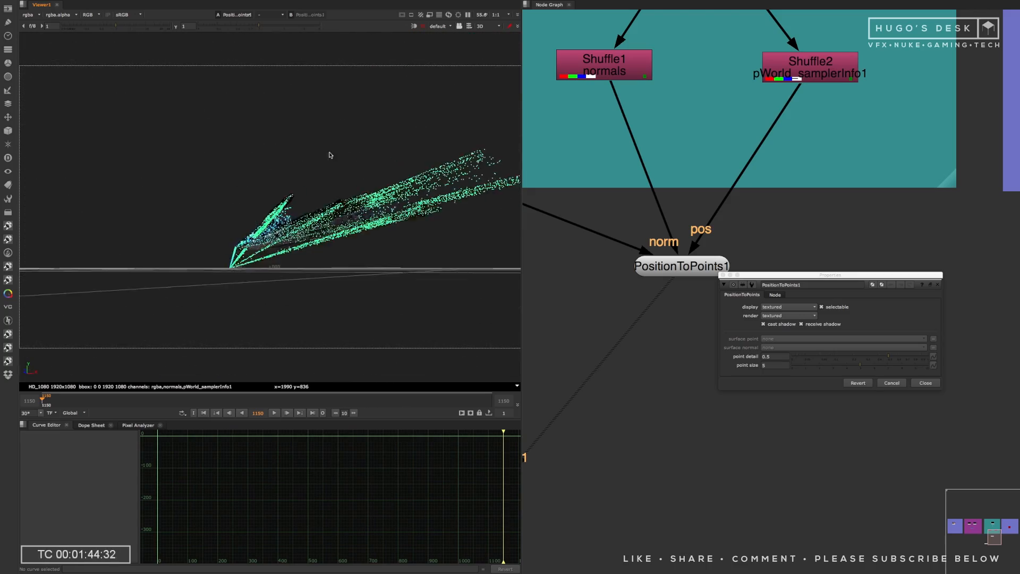
# Switch the viewer from the 3D point cloud to the flat 2D output and back
pyautogui.click(481, 25)
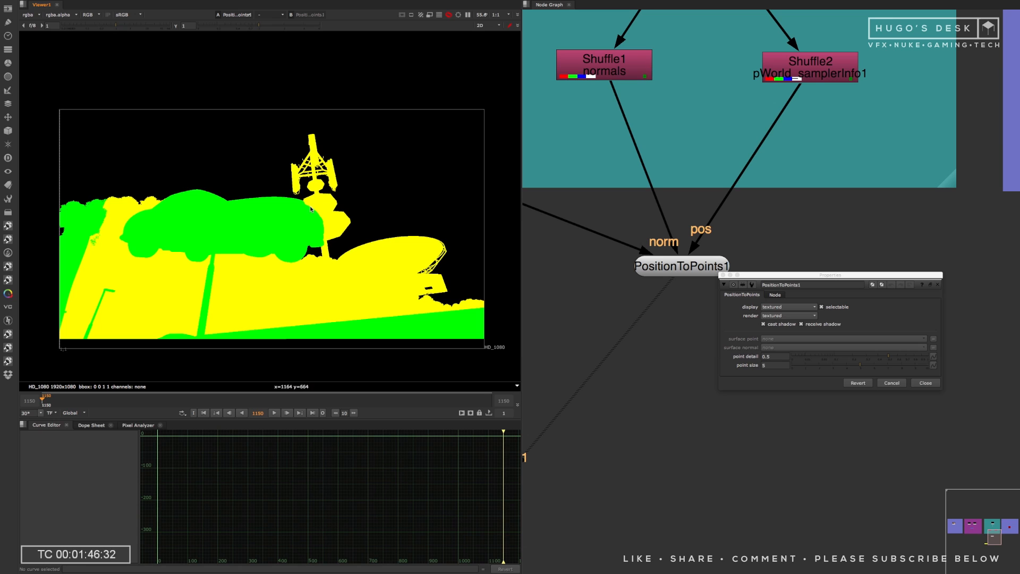
pyautogui.click(480, 25)
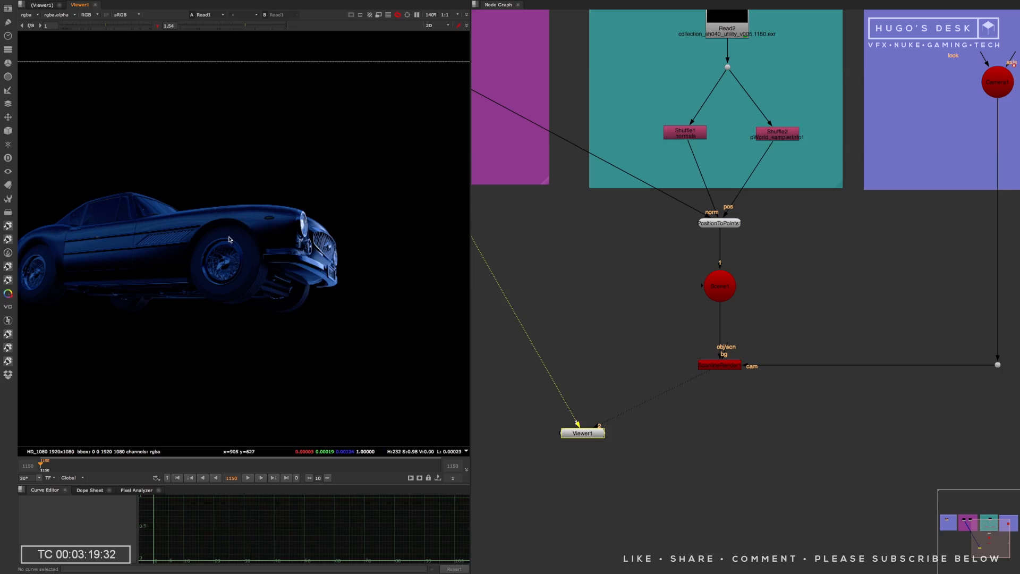
# Switch to the 3D view and select PositionToPoints1 for editing its point settings
pyautogui.click(431, 25)
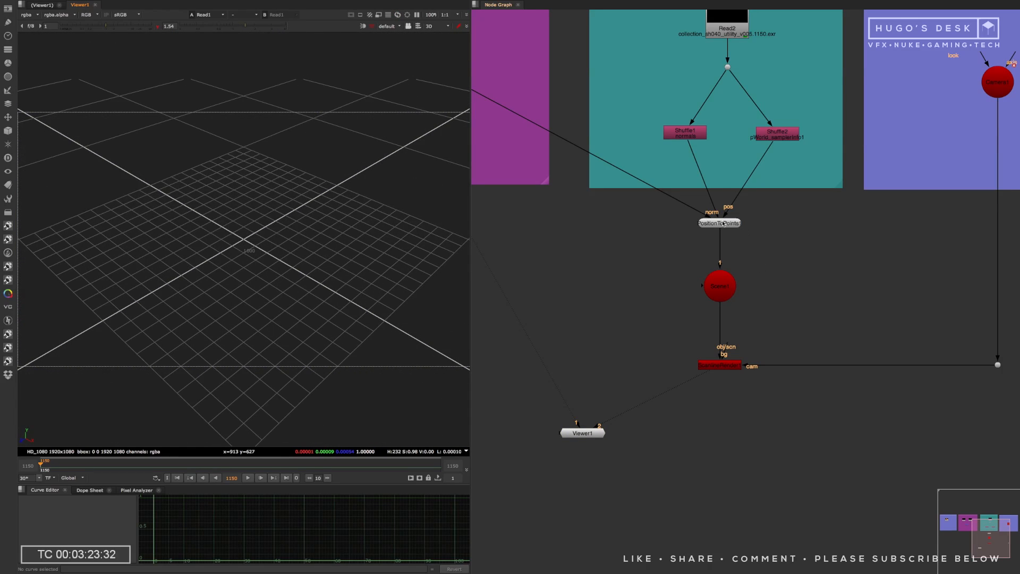
pyautogui.click(720, 222)
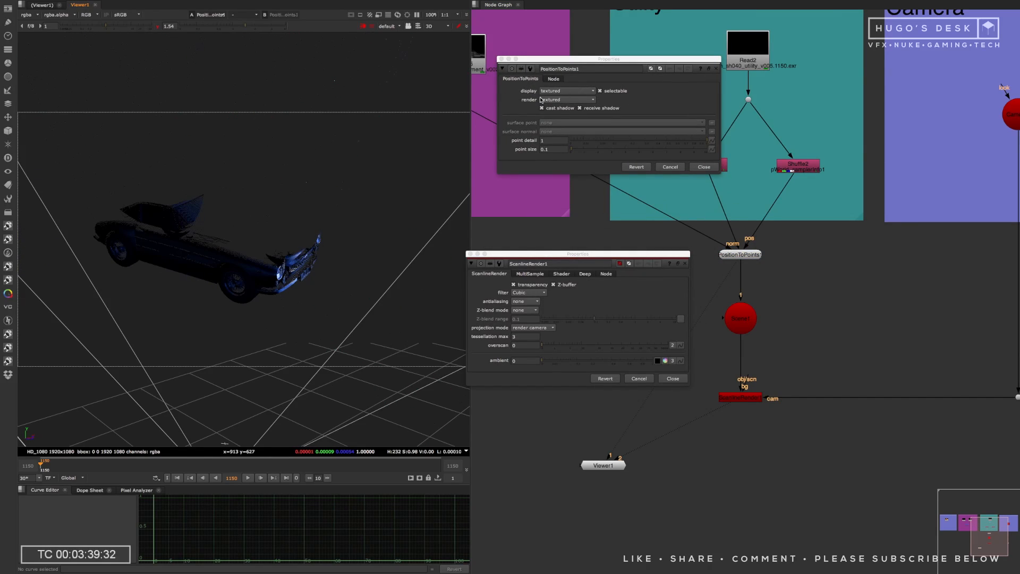
# Set PositionToPoints1 render to off and return to the textured 3D scene view
pyautogui.click(567, 90)
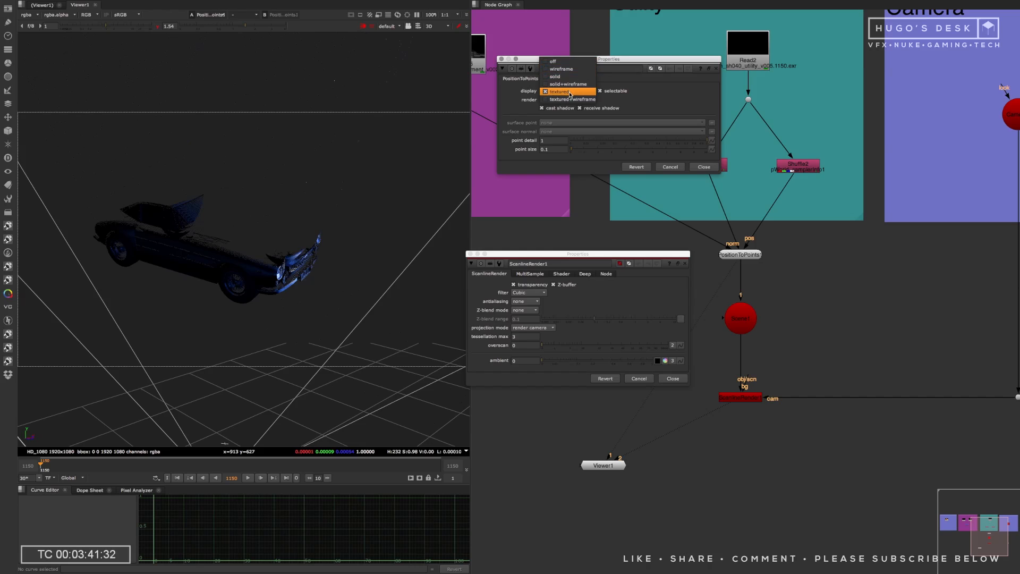
pyautogui.click(570, 99)
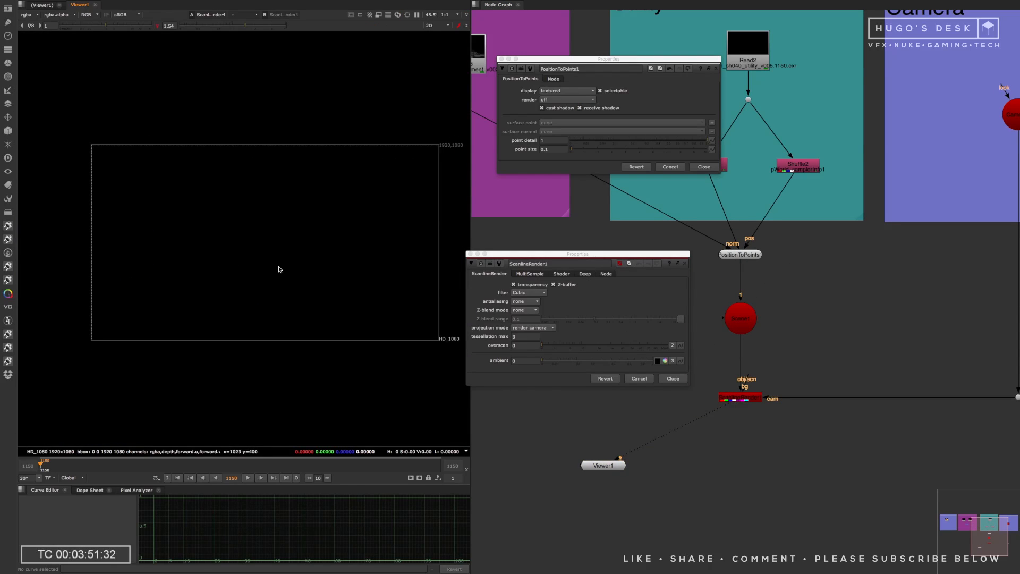
pyautogui.click(429, 26)
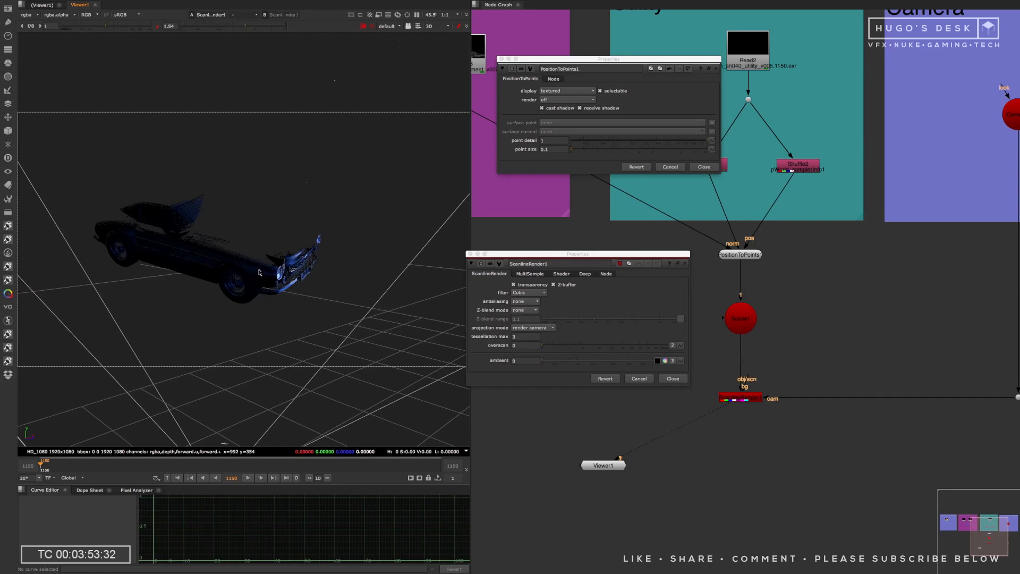
pyautogui.click(387, 26)
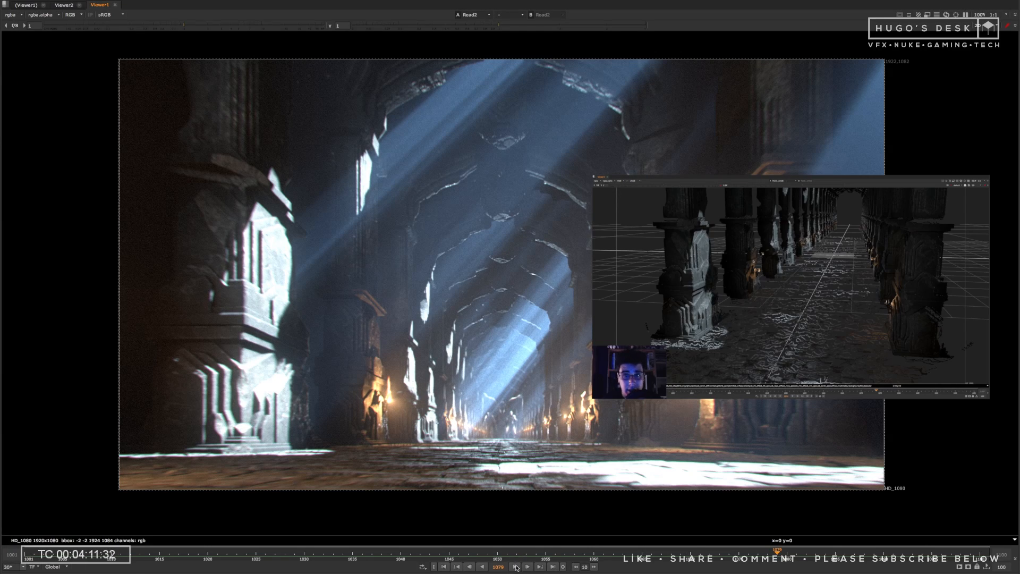
# Load the torch-lit stone corridor example script with its final Write node
pyautogui.click(527, 567)
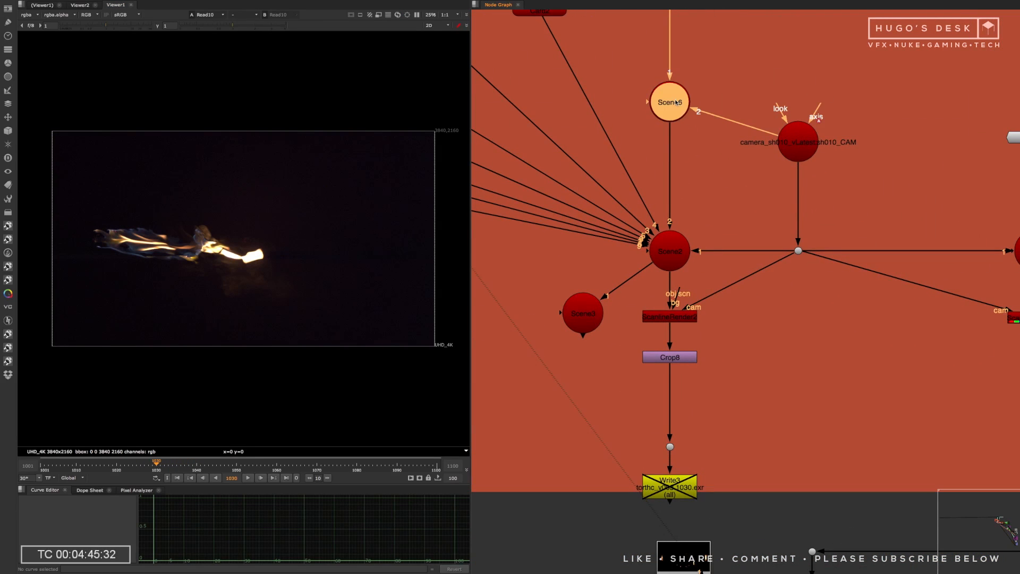
# View the corridor point-cloud Scene in 3D, then the combined scene with torch flames
pyautogui.click(667, 102)
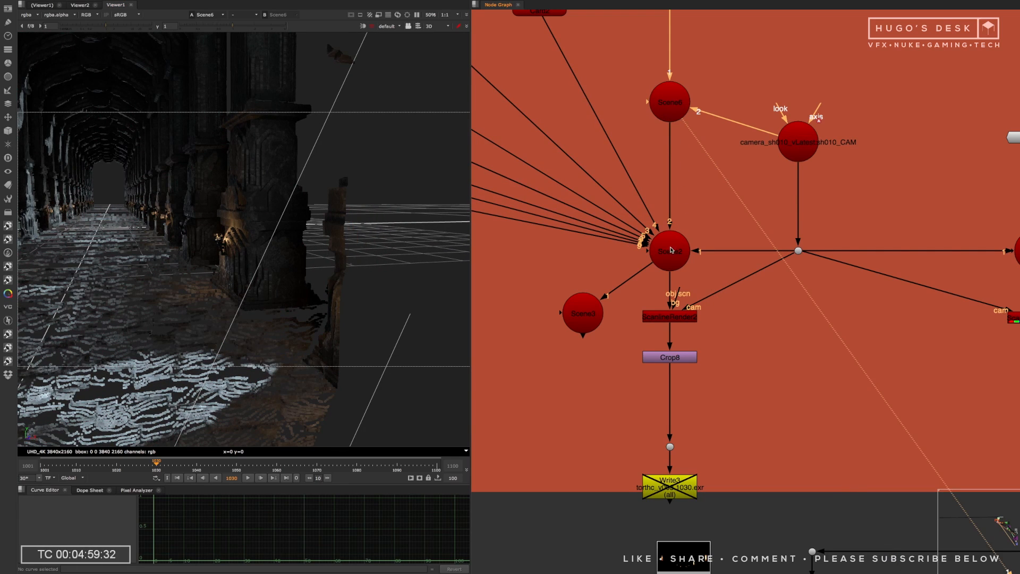
pyautogui.click(668, 251)
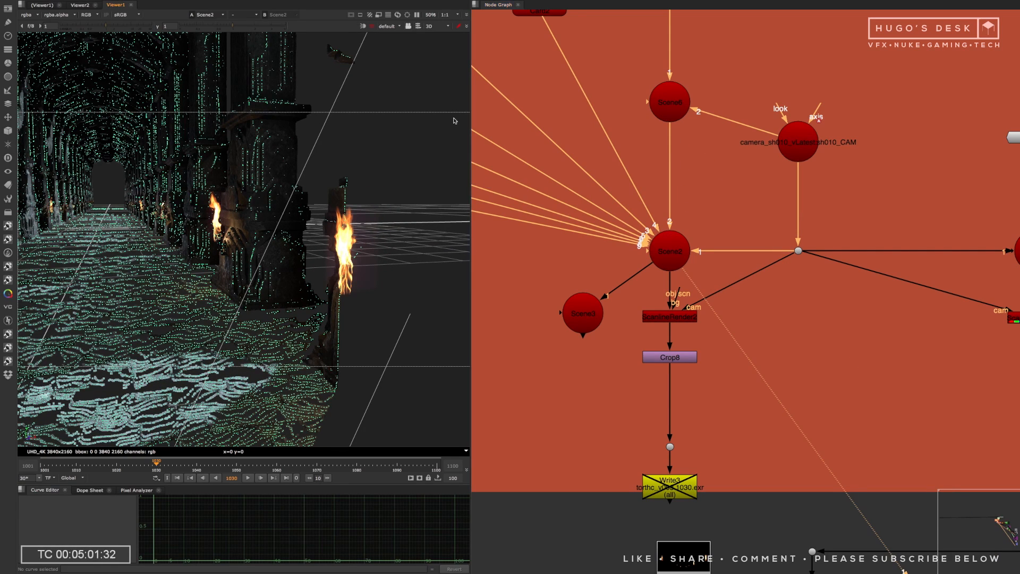